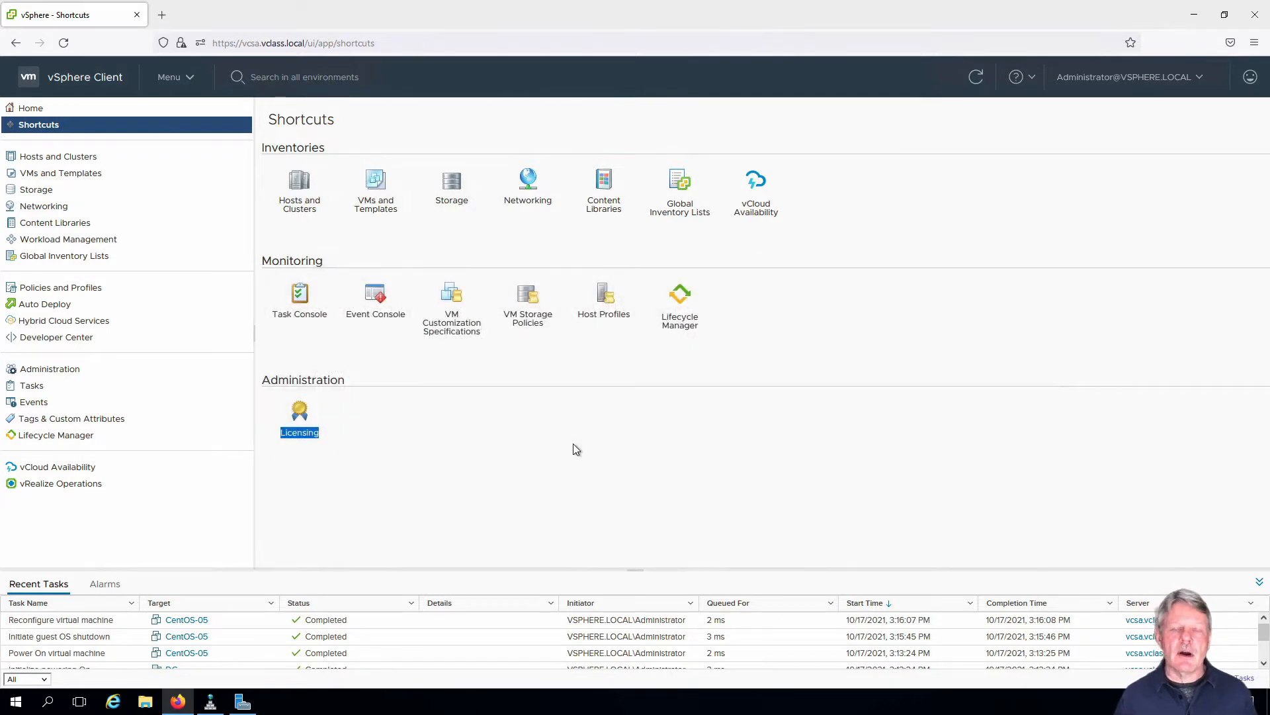
mouse_move(411, 243)
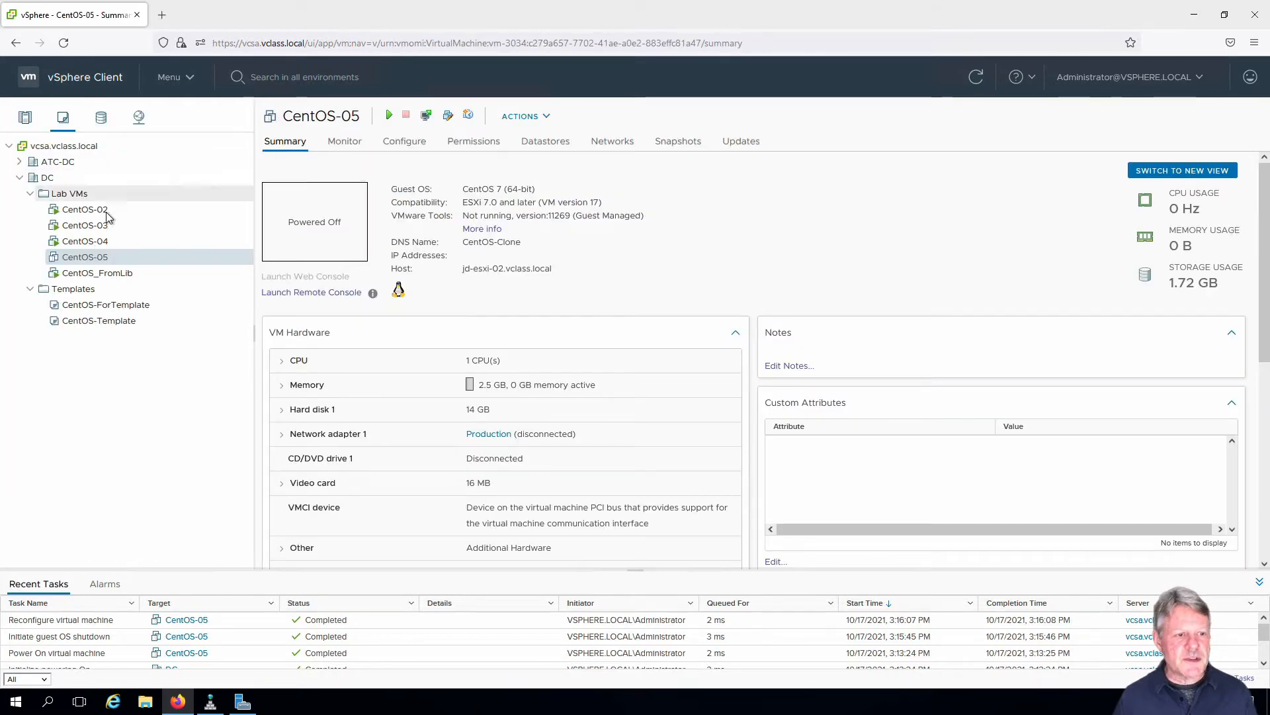
Show CentOS-02's summary and check its Related Objects list Local-ESXi-01 as its datastore
left_click(84, 209)
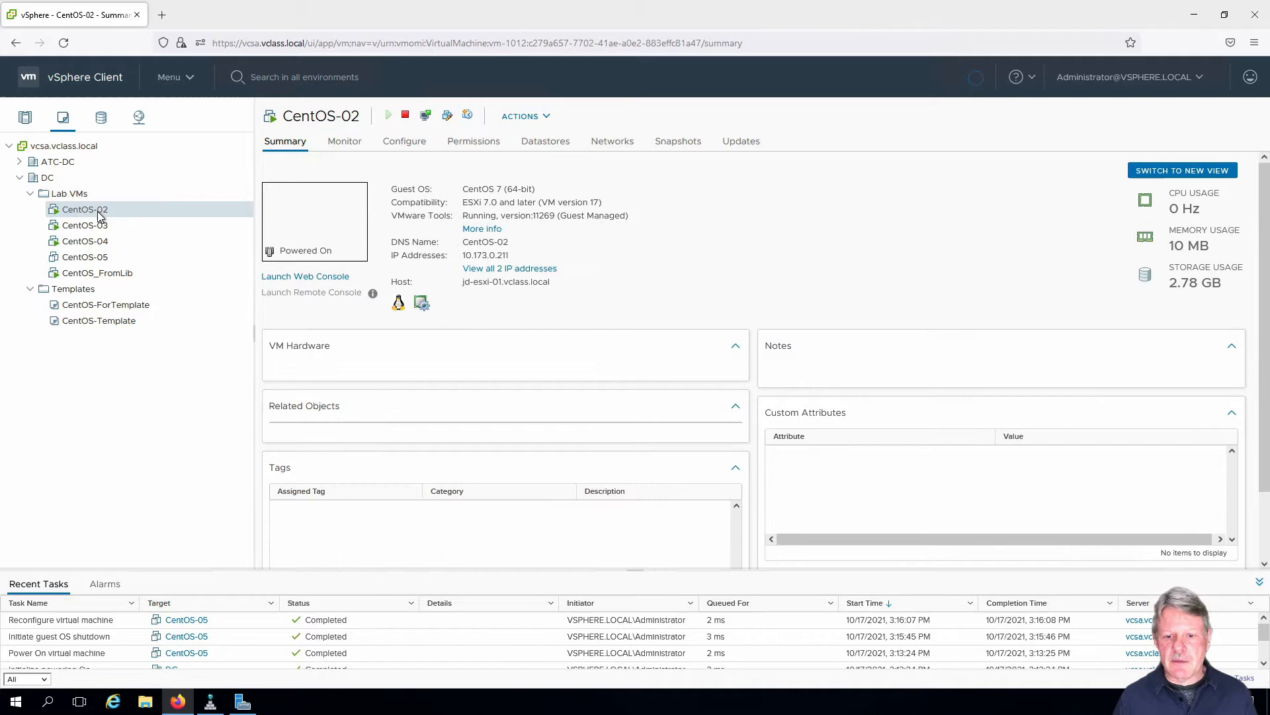
scroll("down", 3)
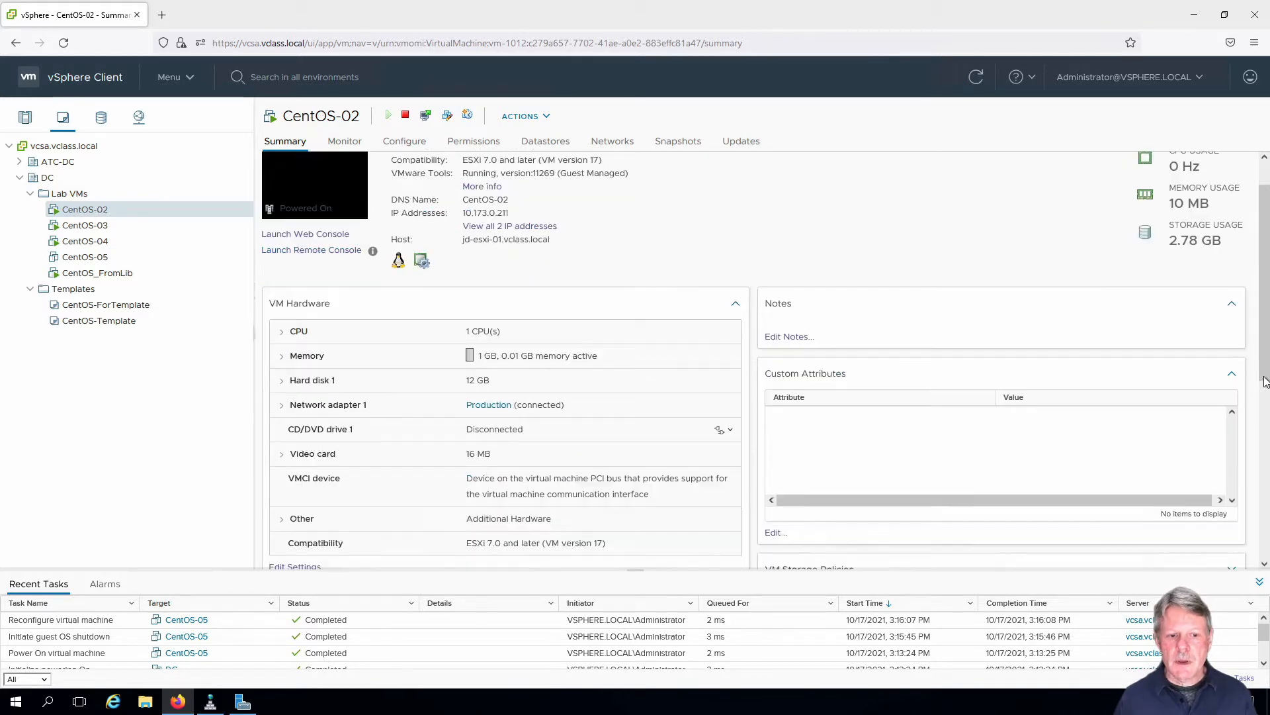
scroll("down", 3)
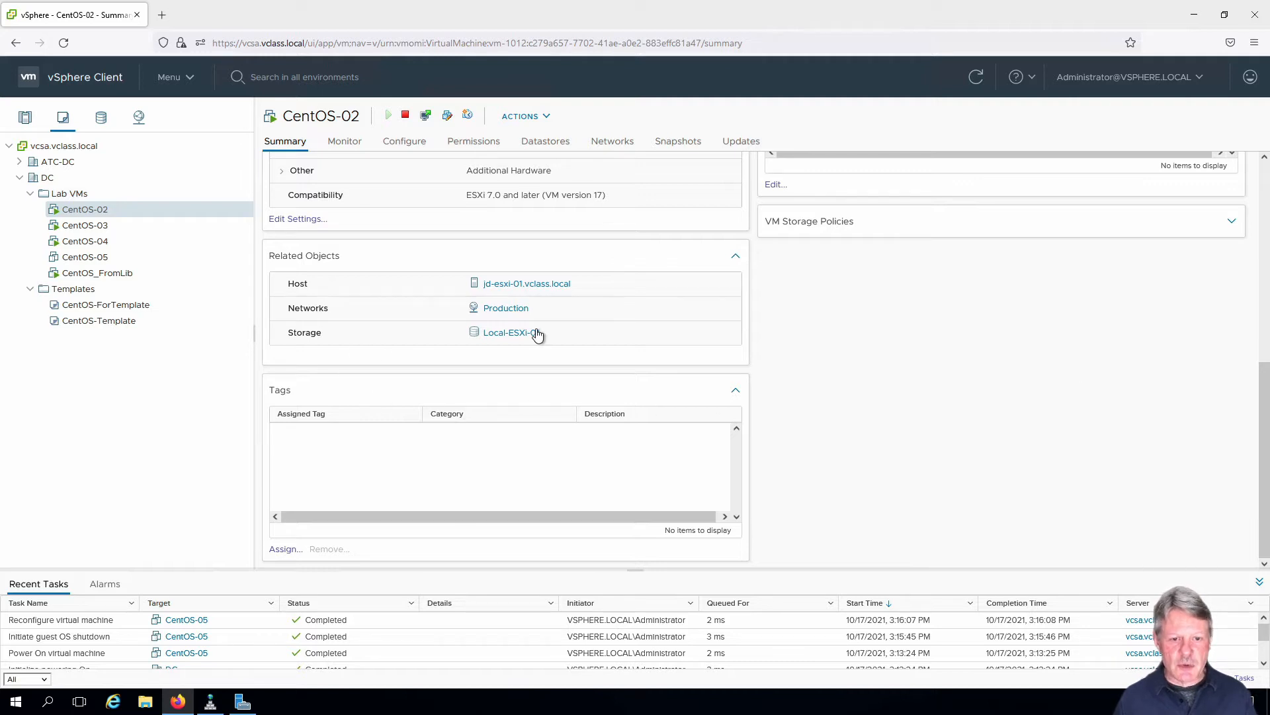
mouse_move(510, 333)
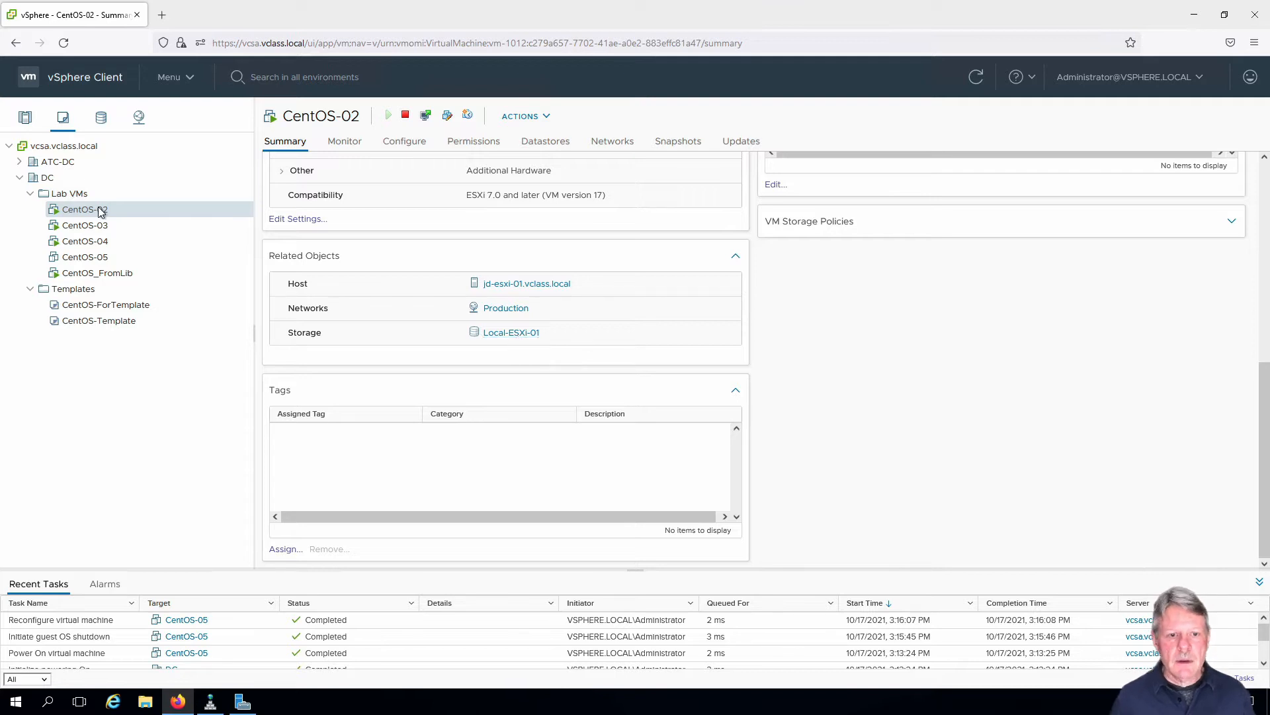
Start migrating CentOS-02 with the 'Change storage only' migration type
right_click(81, 209)
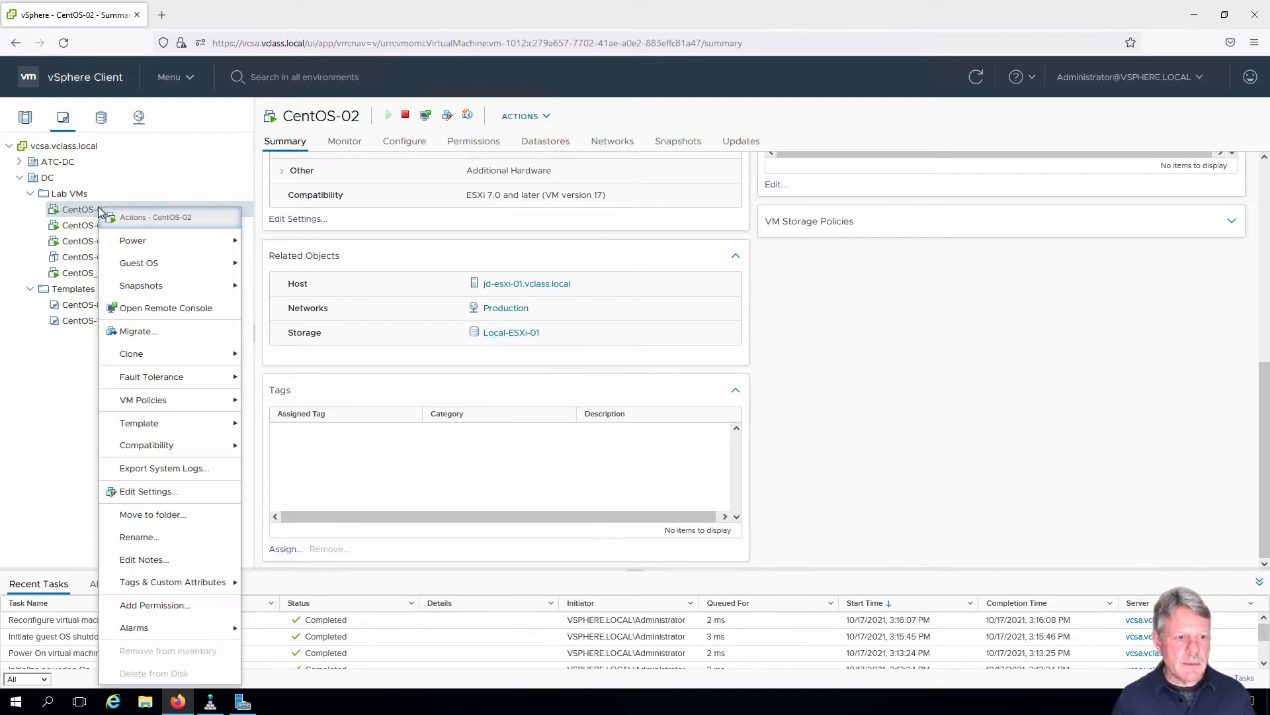
left_click(136, 331)
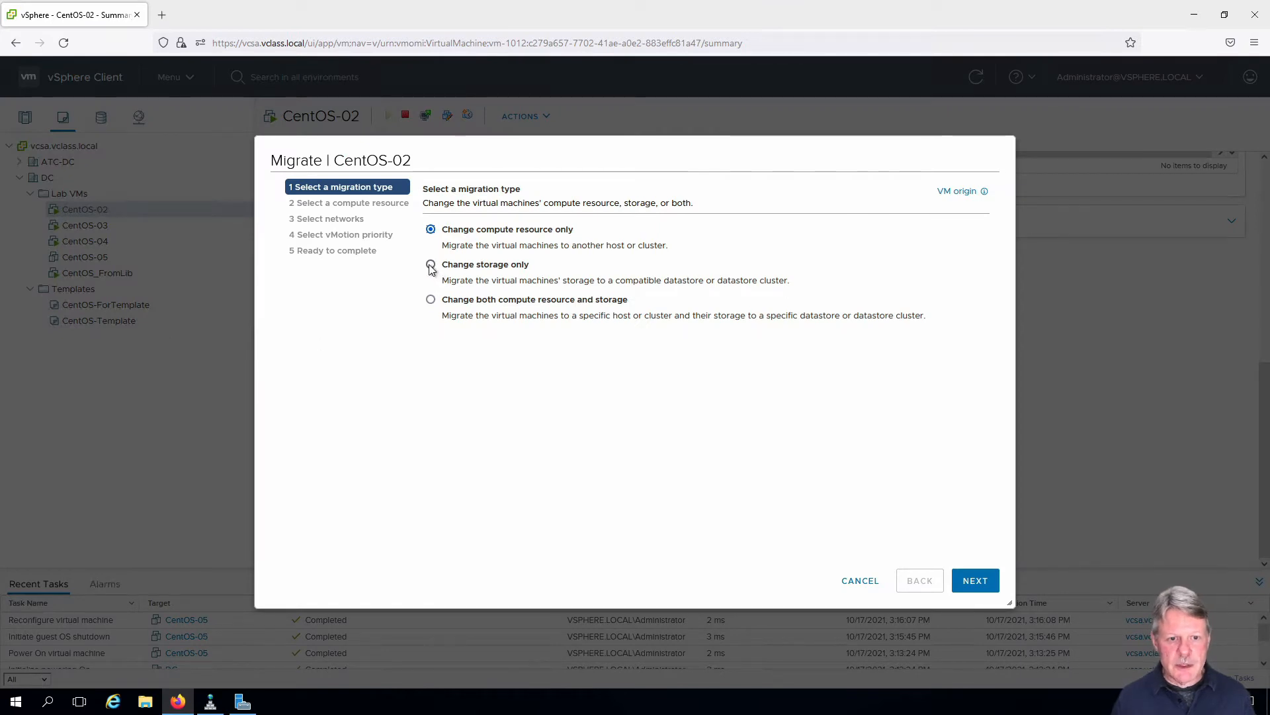
left_click(431, 264)
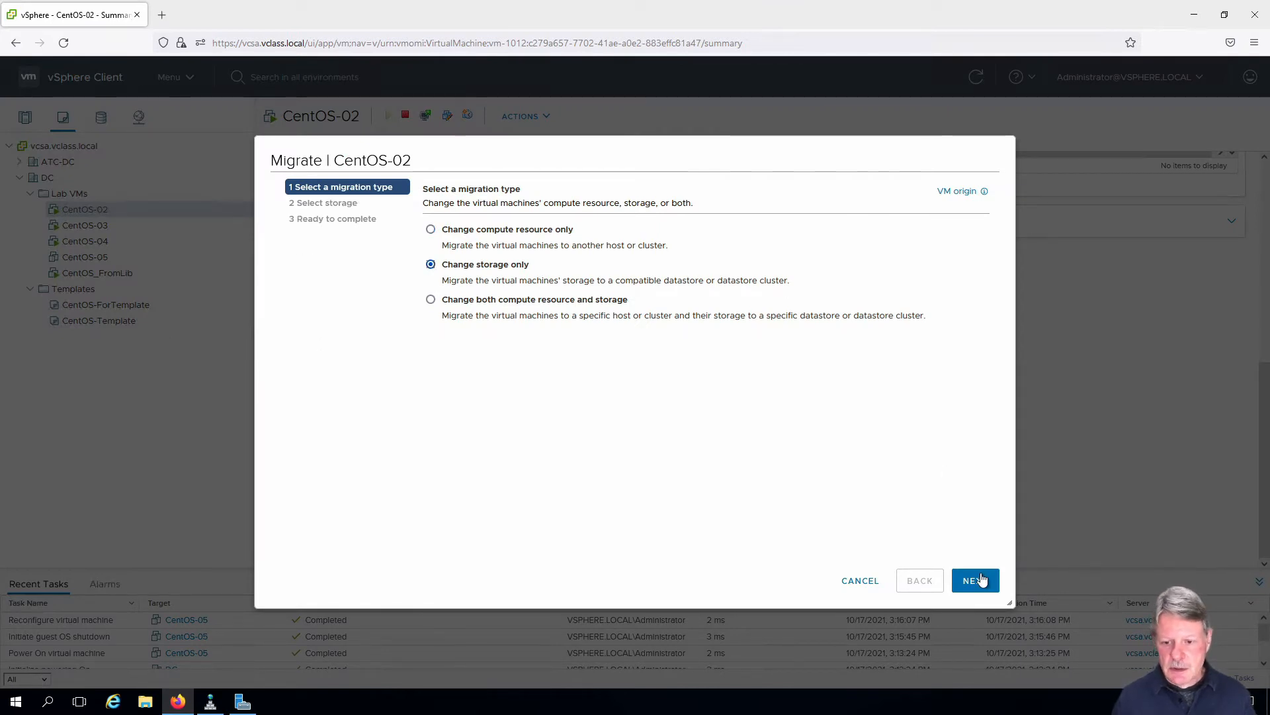
Choose iSCSI-Datastore as the destination storage for CentOS-02
left_click(974, 580)
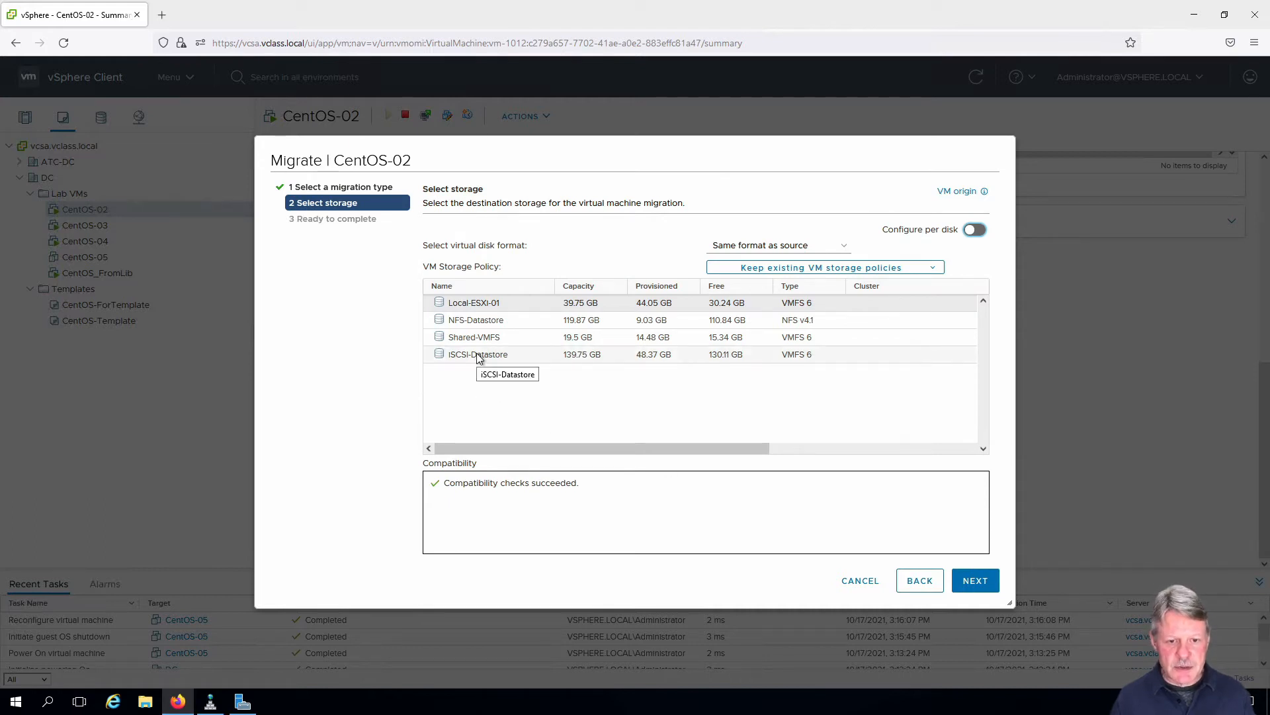
left_click(477, 354)
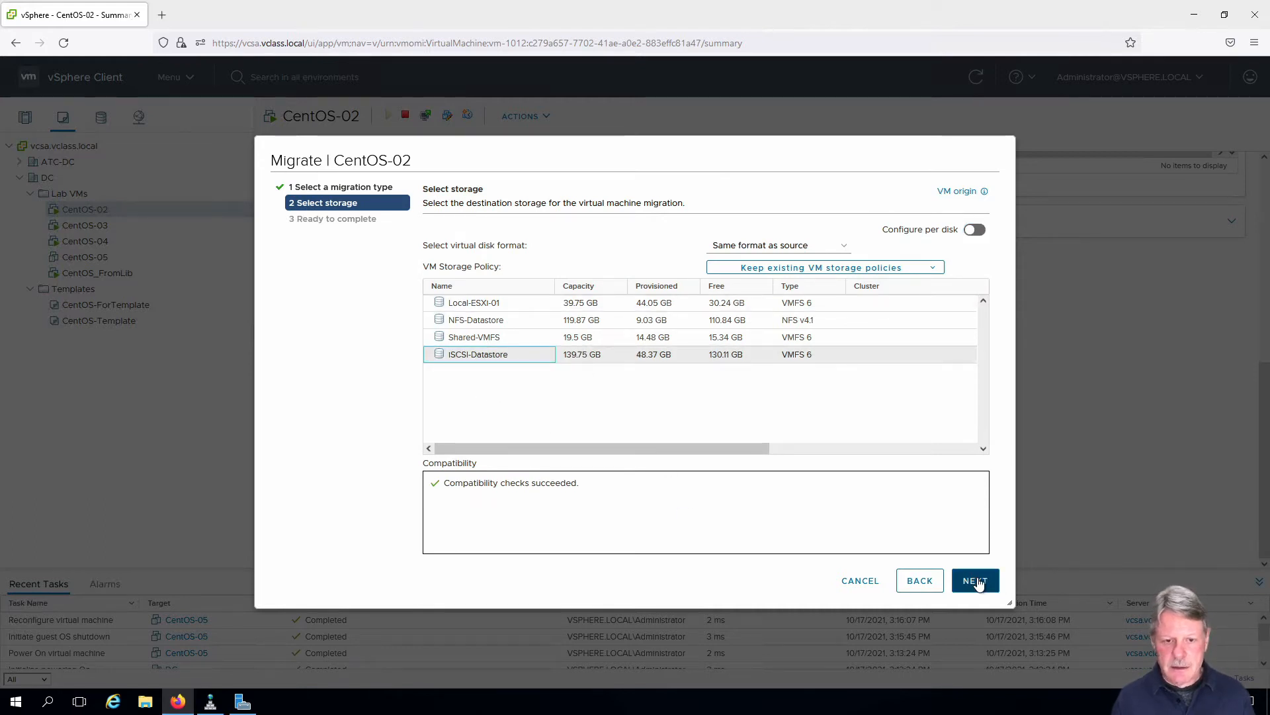